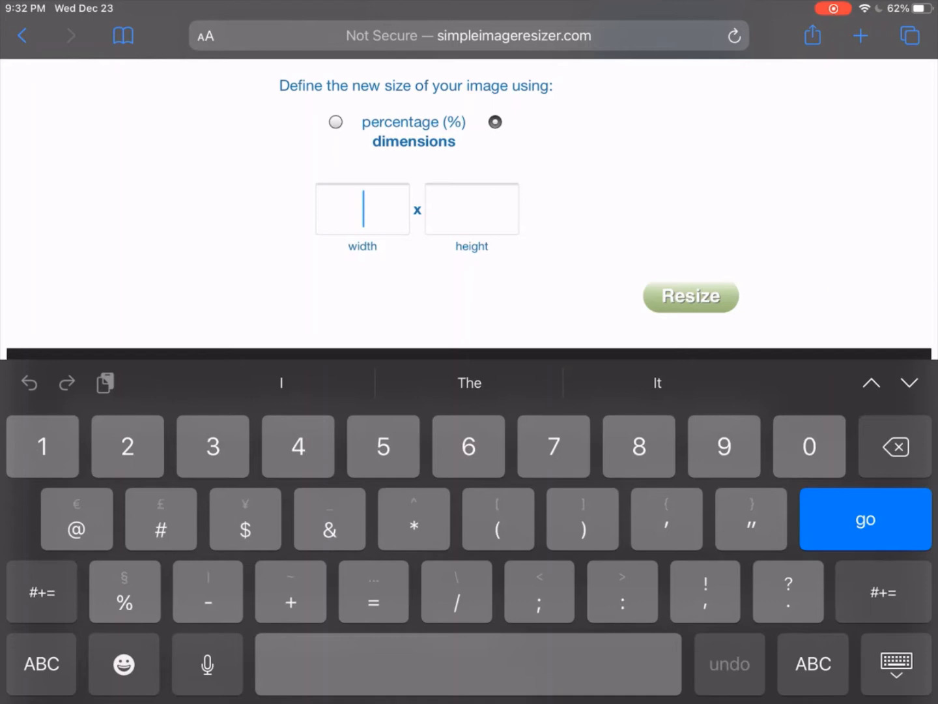
Resize IMG_0542.jpg to 1920 pixels wide and download the result.
{"action": "type", "text": "1920"}
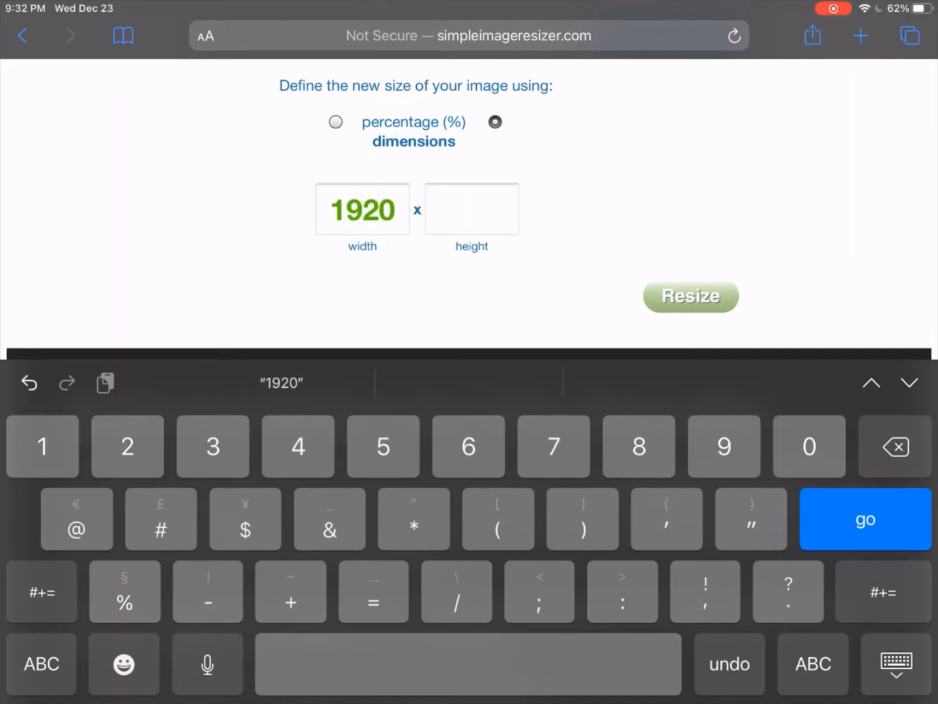
{"action": "left_click", "coordinate": [689, 294]}
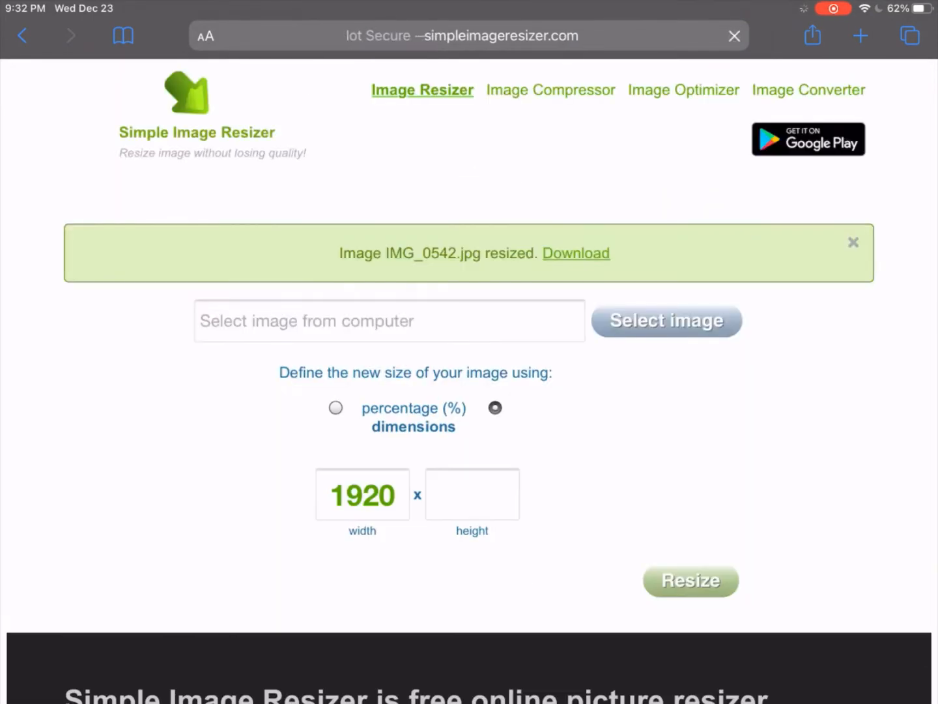
{"action": "left_click", "coordinate": [576, 253]}
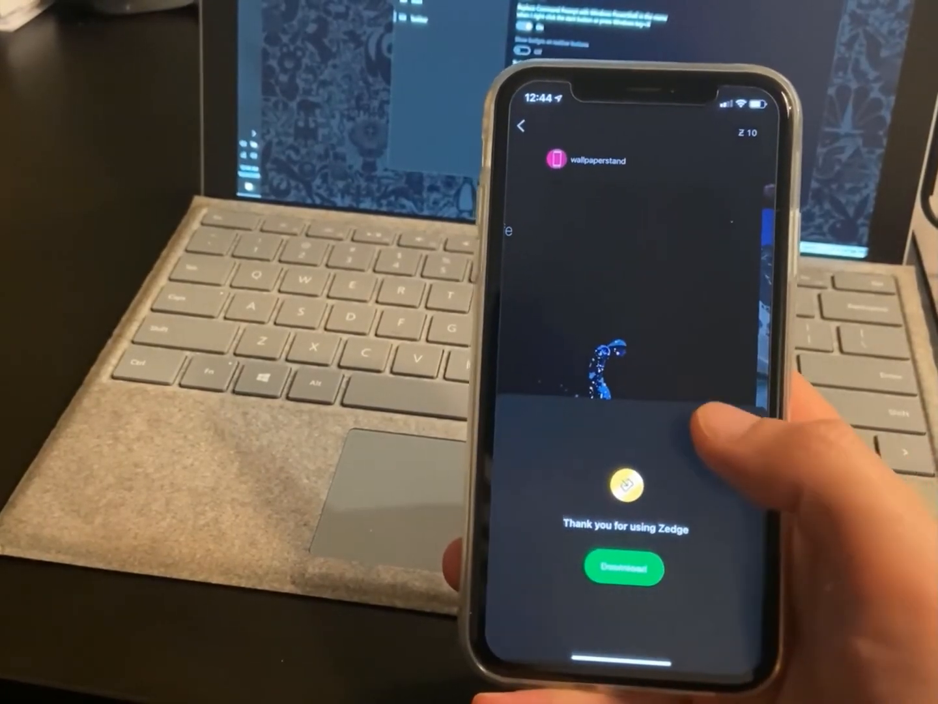
Show the All Shortcuts library with its folders.
{"action": "left_click", "coordinate": [621, 568]}
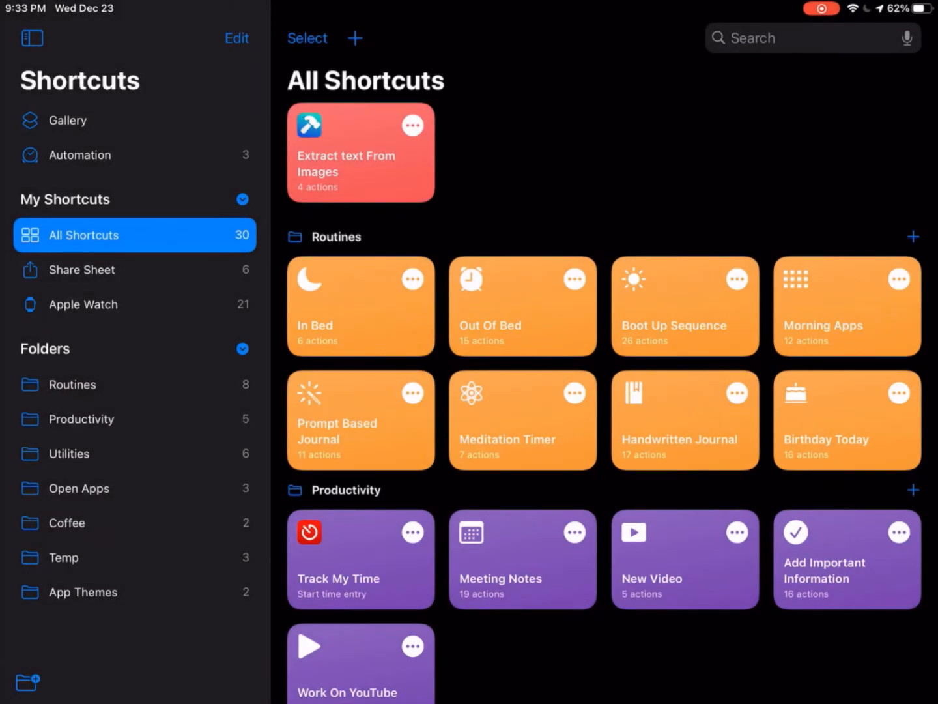
Create a personal Time of Day automation triggered daily at sunset and proceed to its actions.
{"action": "left_click", "coordinate": [79, 154]}
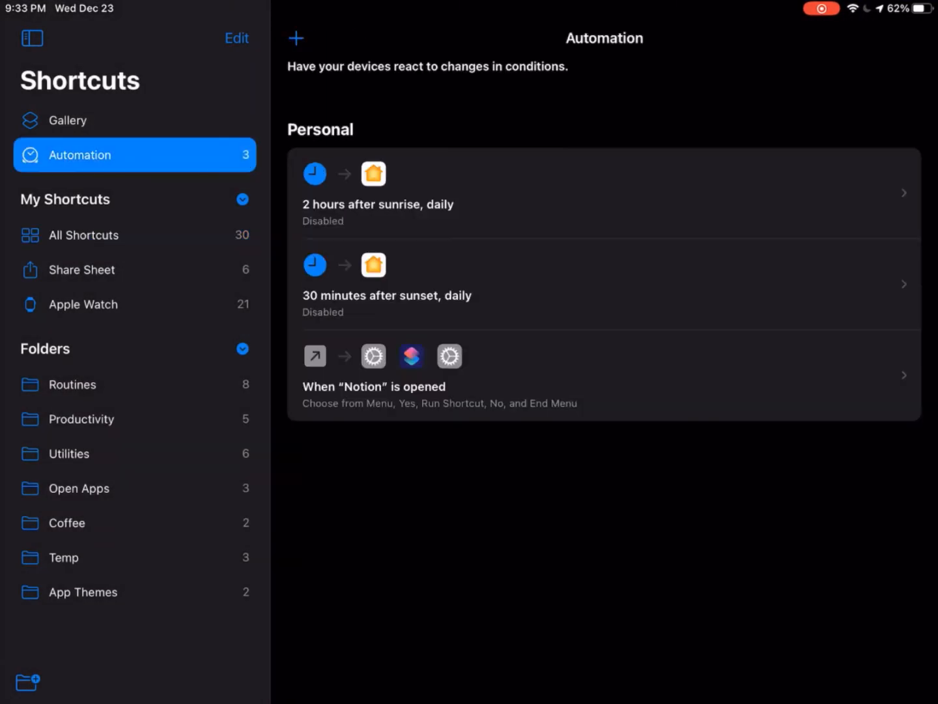
{"action": "left_click", "coordinate": [297, 37]}
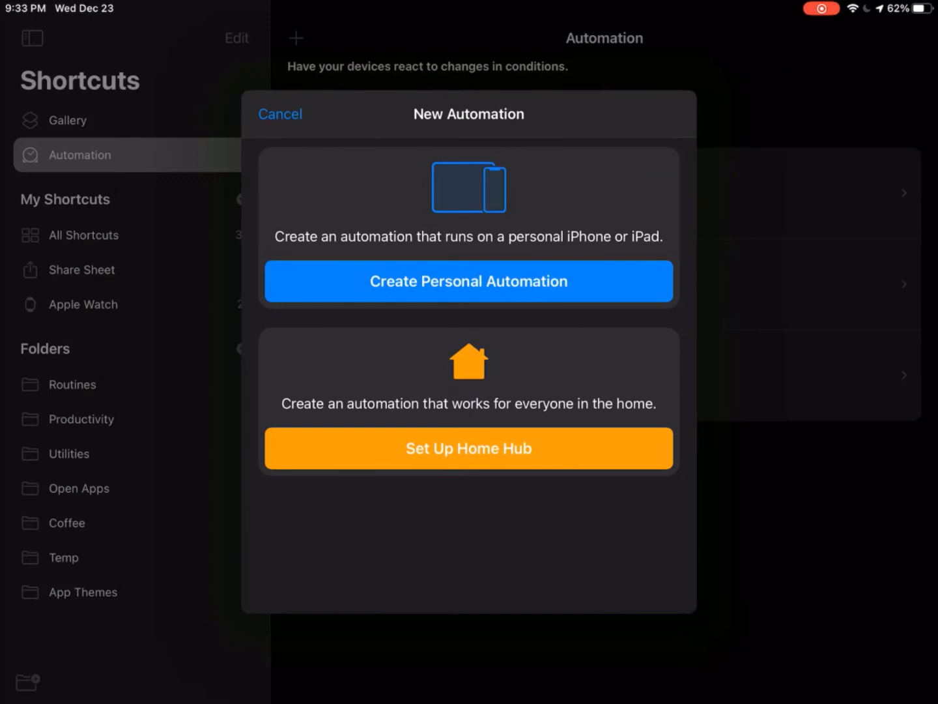
{"action": "left_click", "coordinate": [468, 282]}
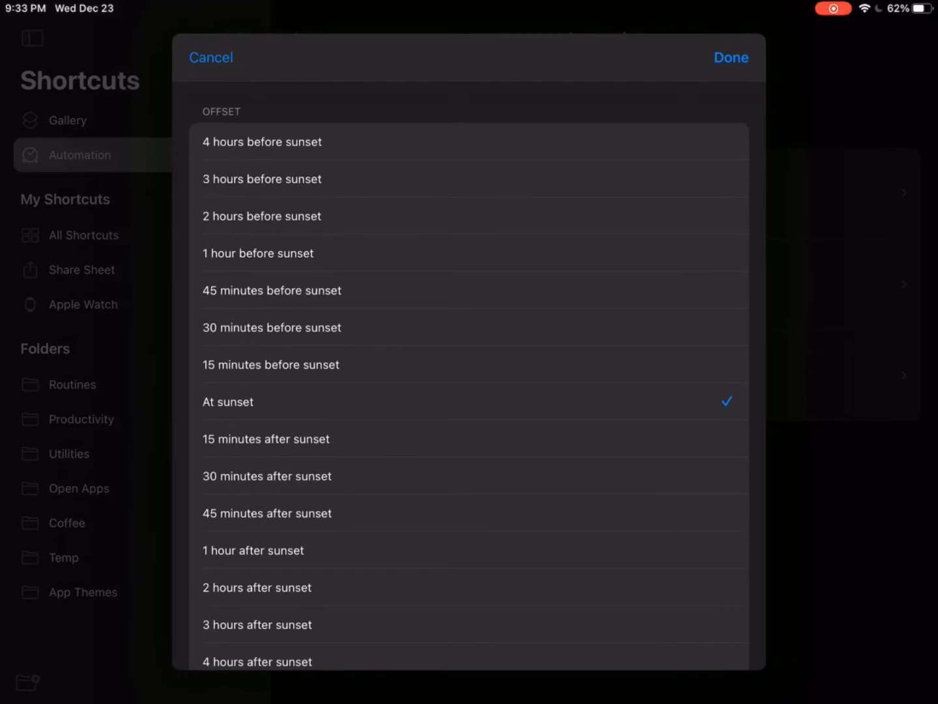
{"action": "left_click", "coordinate": [211, 58]}
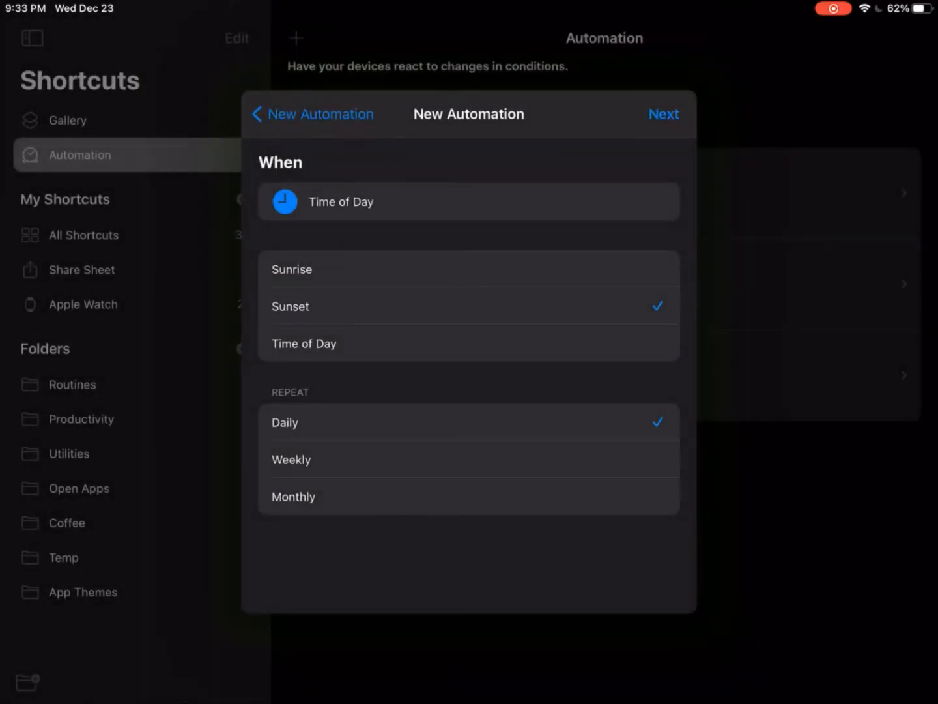
{"action": "left_click", "coordinate": [663, 115]}
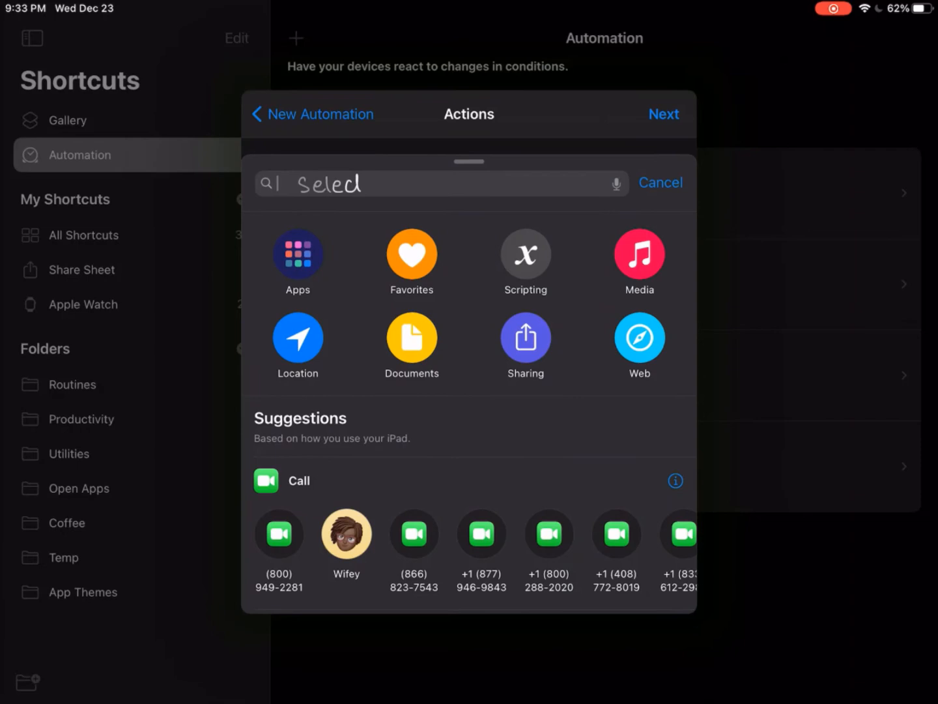
Add a Select Photos action followed by a Base64 Encode action.
{"action": "type", "text": "Phot"}
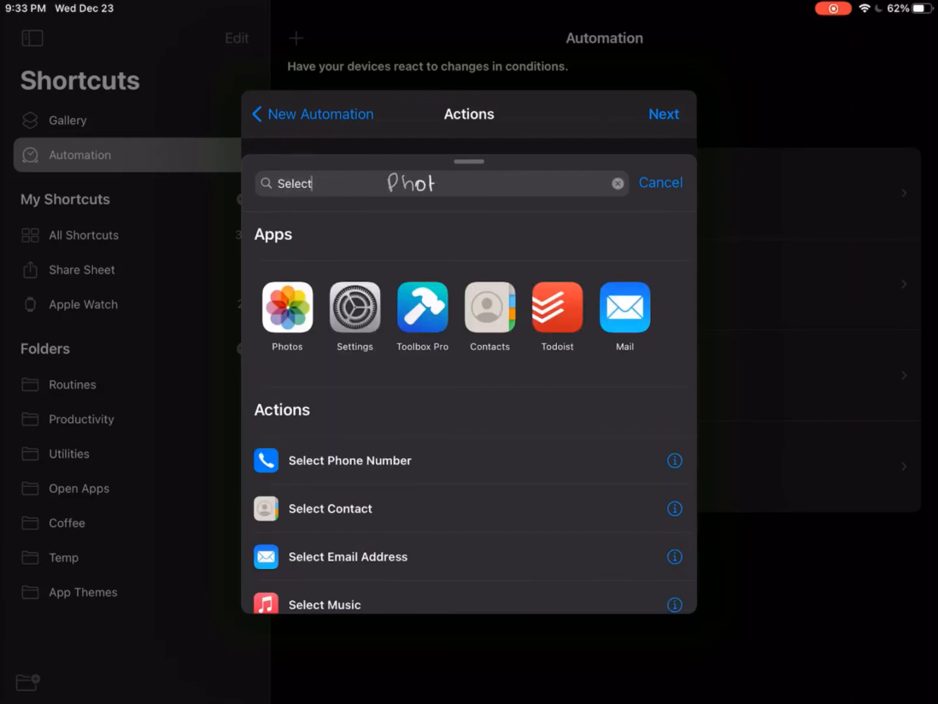
{"action": "type", "text": "photos"}
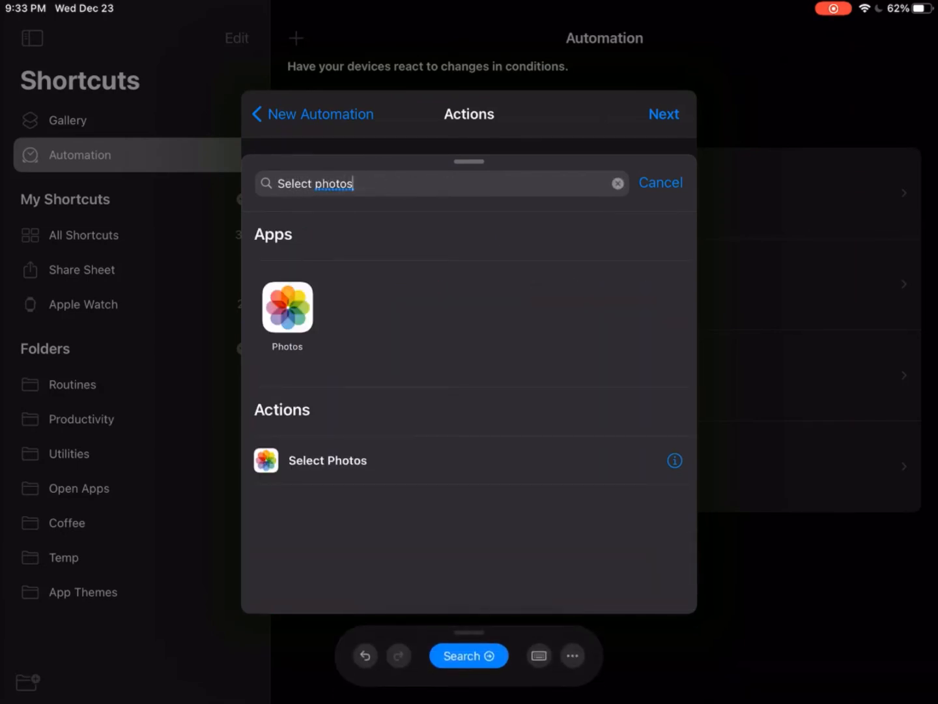
{"action": "left_click", "coordinate": [440, 183]}
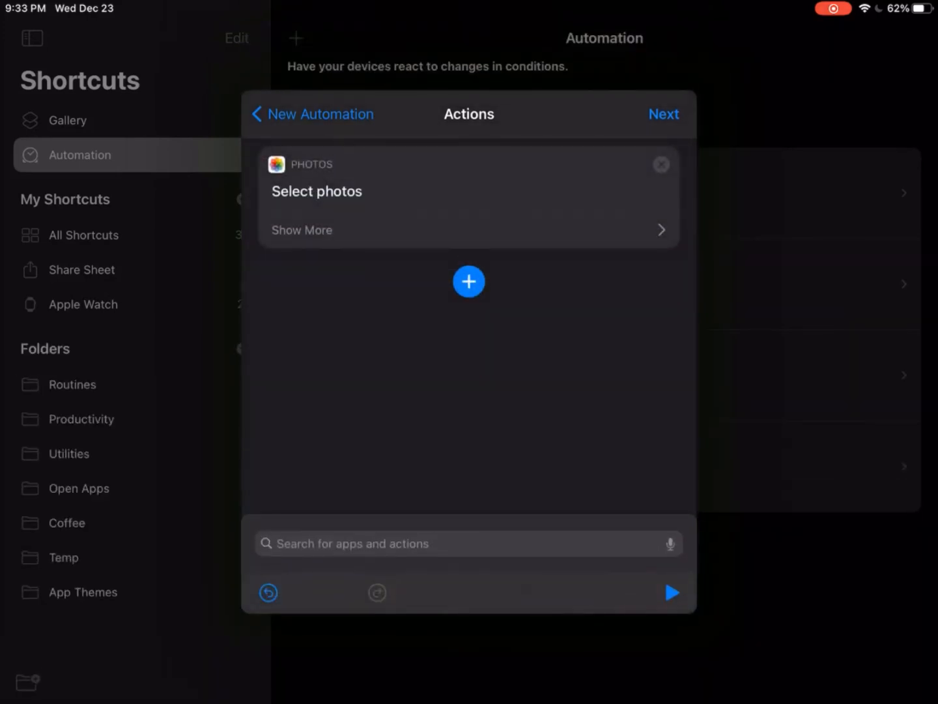
{"action": "left_click", "coordinate": [469, 281]}
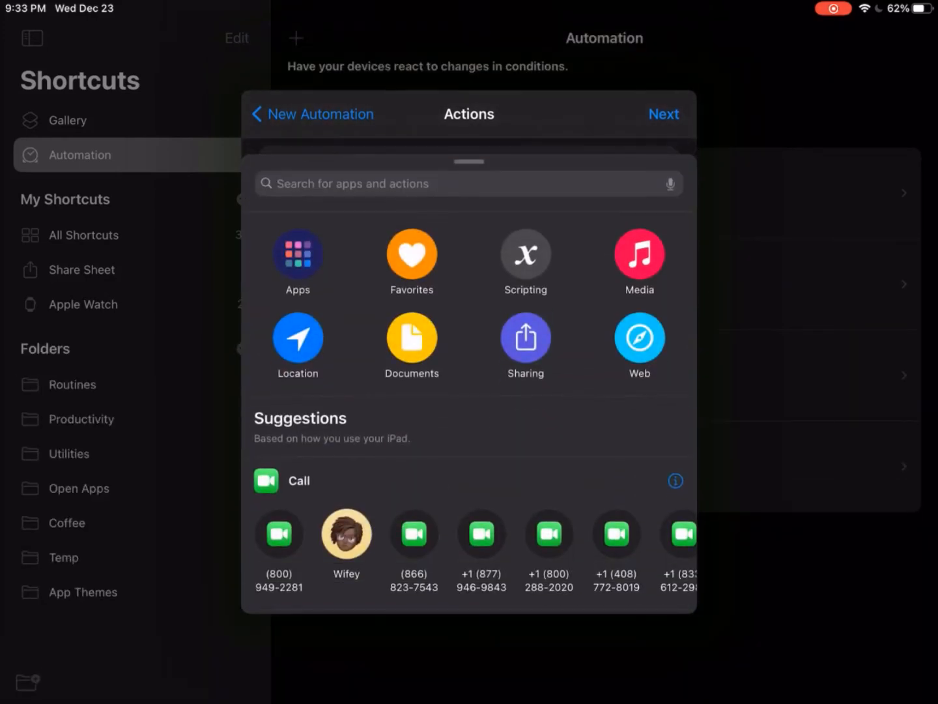
{"action": "left_click", "coordinate": [456, 183]}
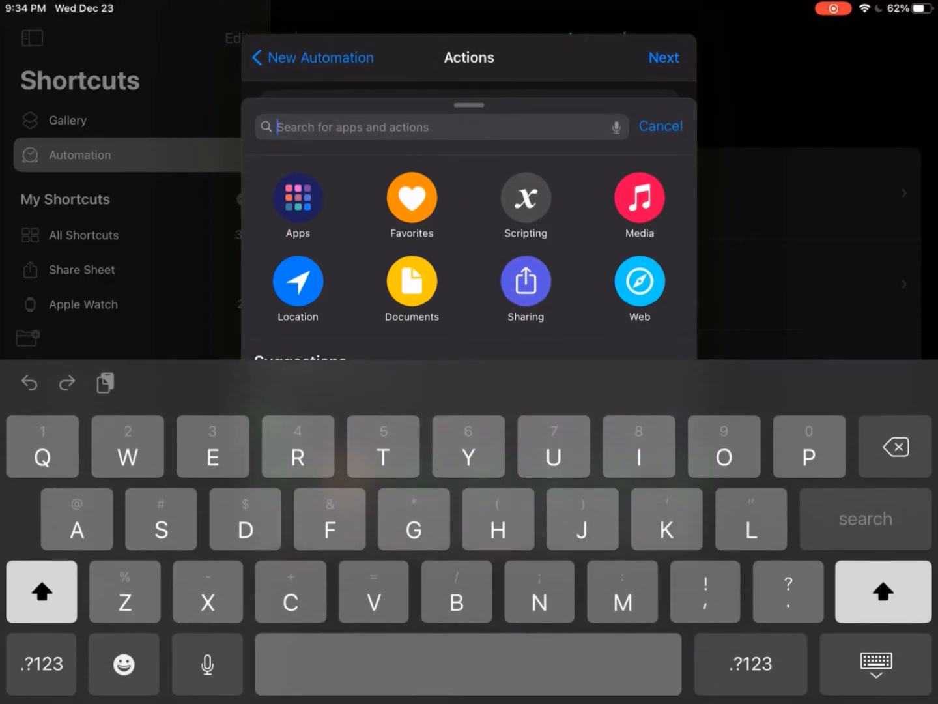
{"action": "type", "text": "Base"}
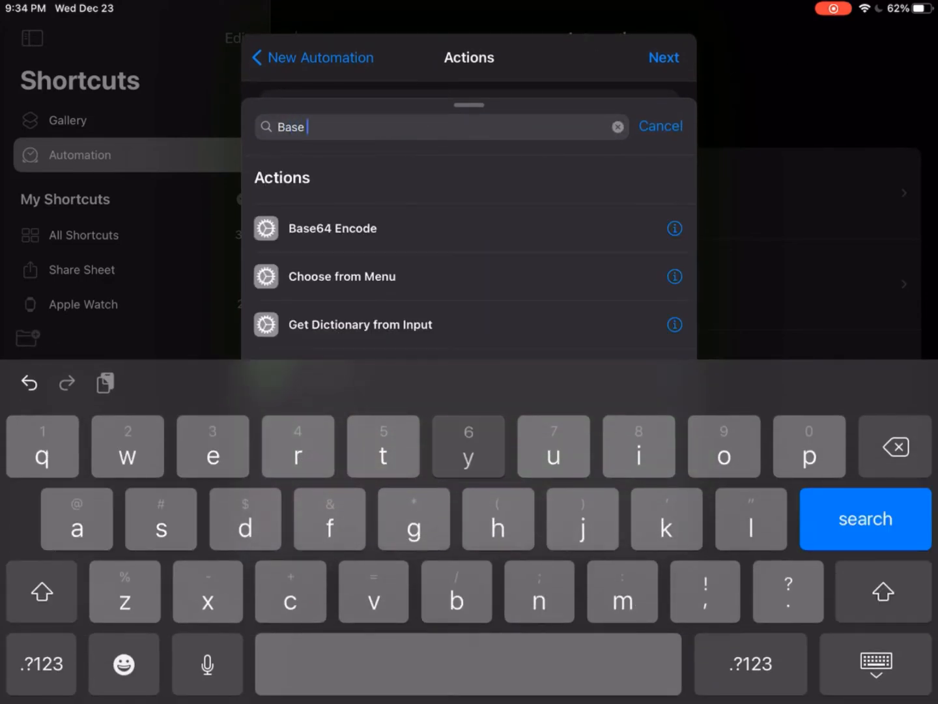
{"action": "left_click", "coordinate": [332, 228]}
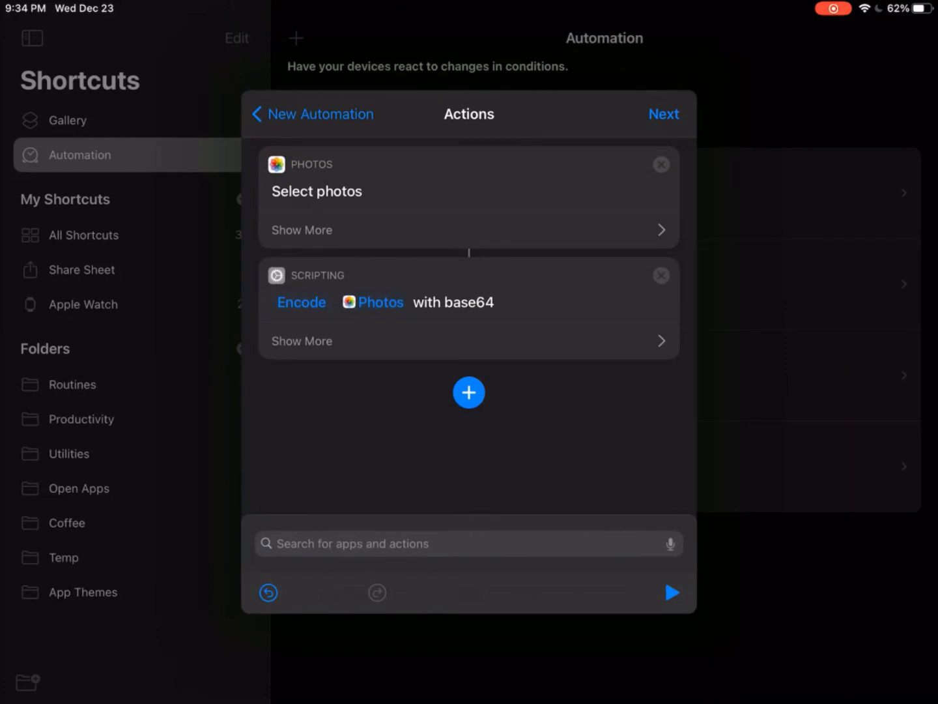
Add Copy to Clipboard and run the actions to produce the encoded image text.
{"action": "left_click", "coordinate": [469, 391]}
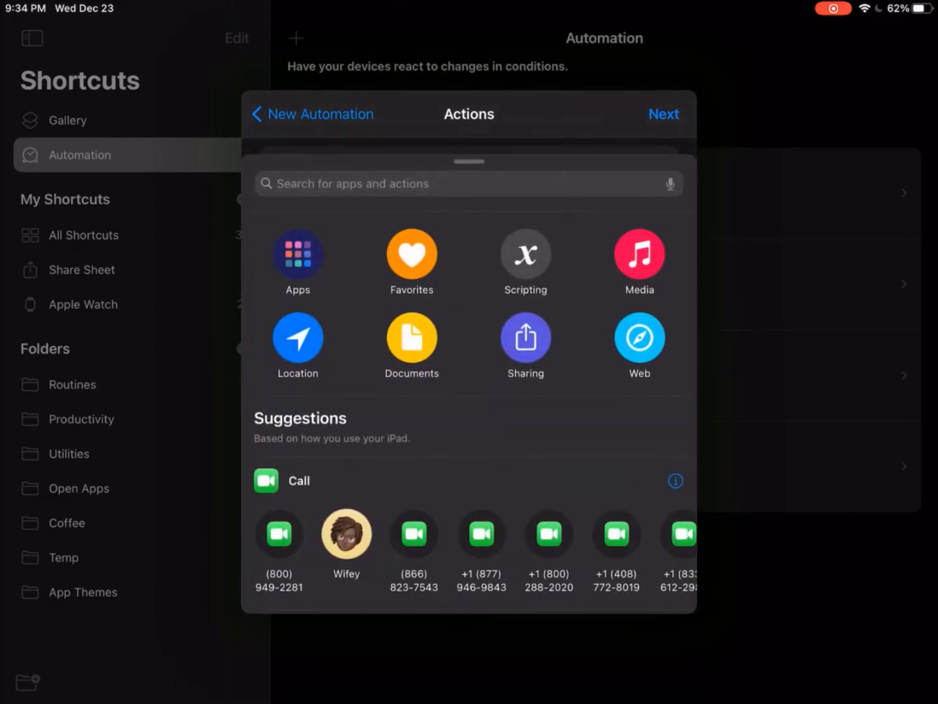
{"action": "type", "text": "cl"}
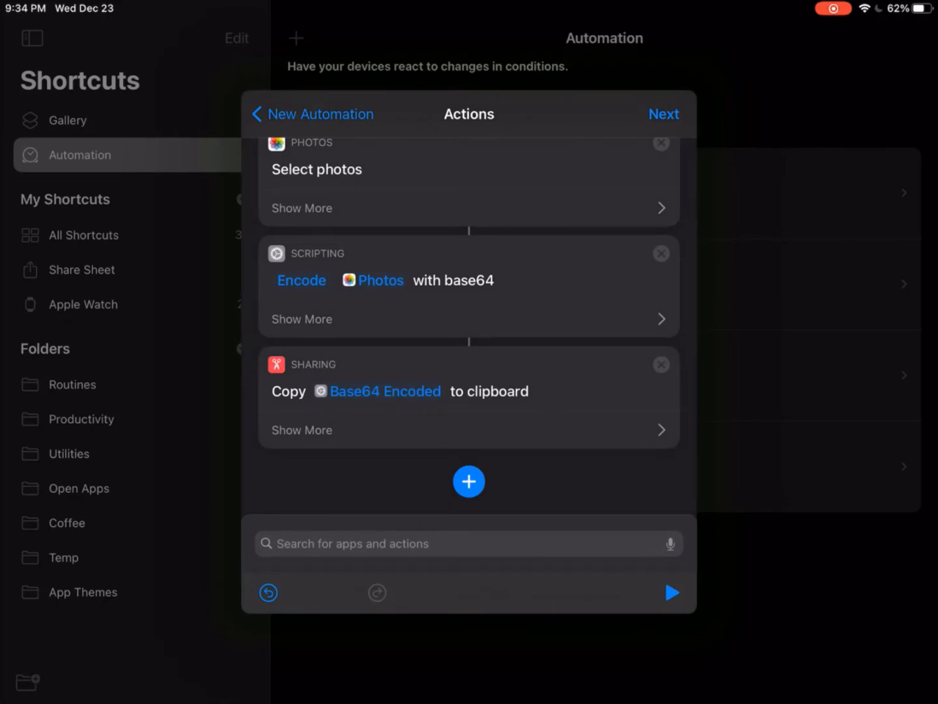
{"action": "left_click", "coordinate": [316, 169]}
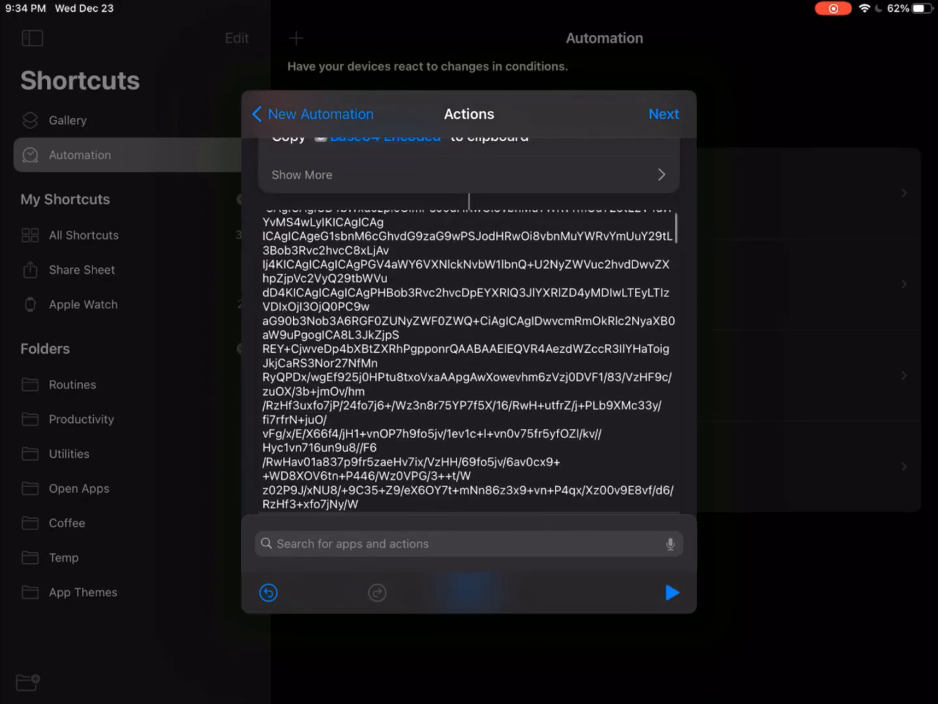
Add a Text action holding the pasted base64 image text.
{"action": "type", "text": "Text"}
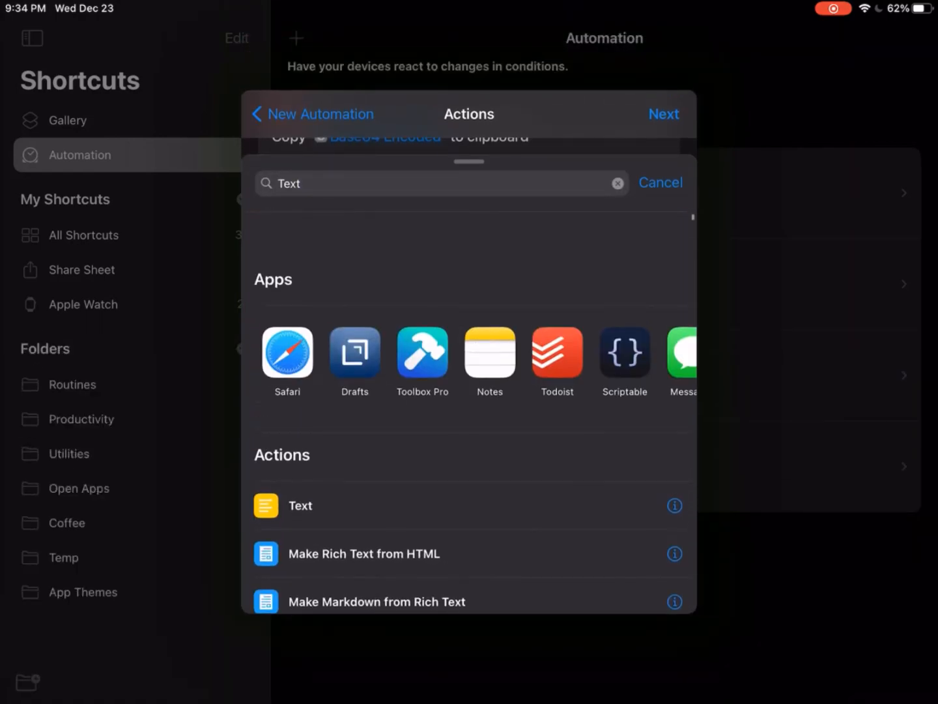
{"action": "left_click", "coordinate": [300, 506]}
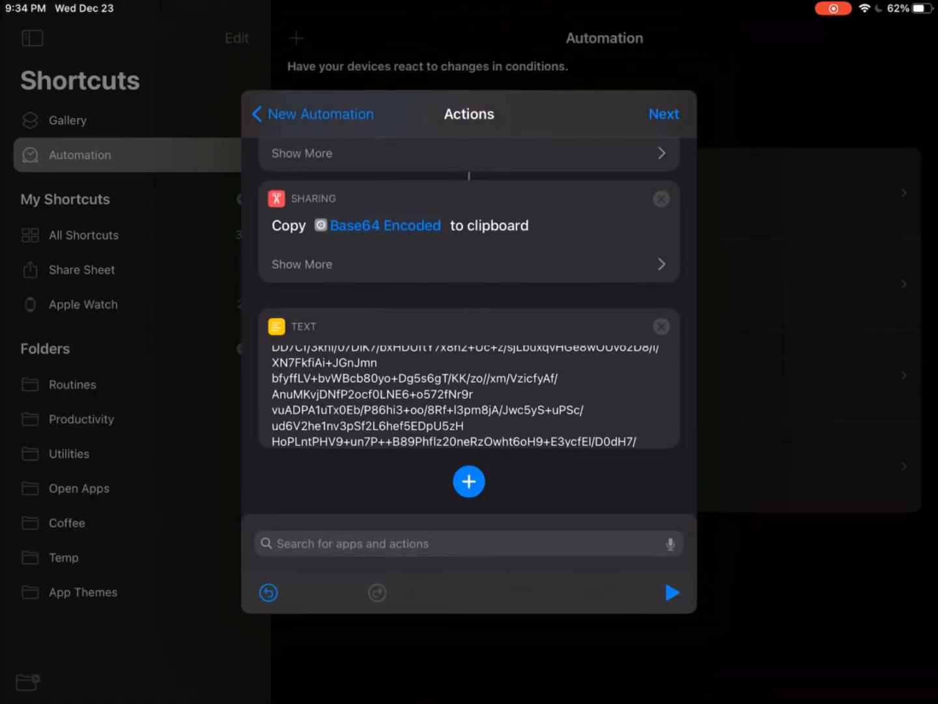
{"action": "scroll", "scroll_direction": "down", "scroll_amount": 3}
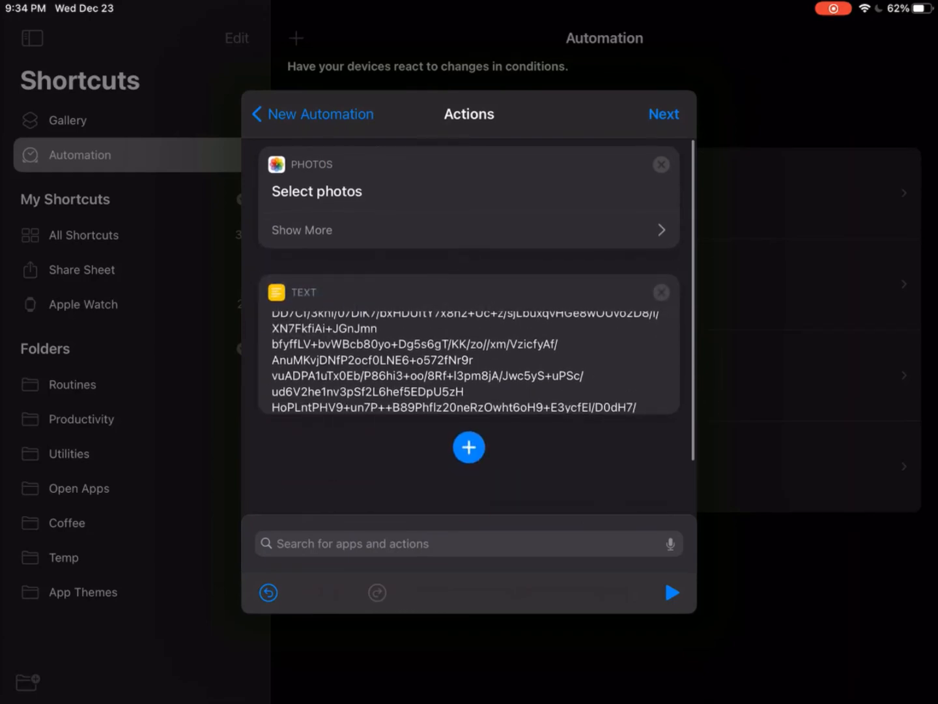
{"action": "left_click", "coordinate": [661, 164]}
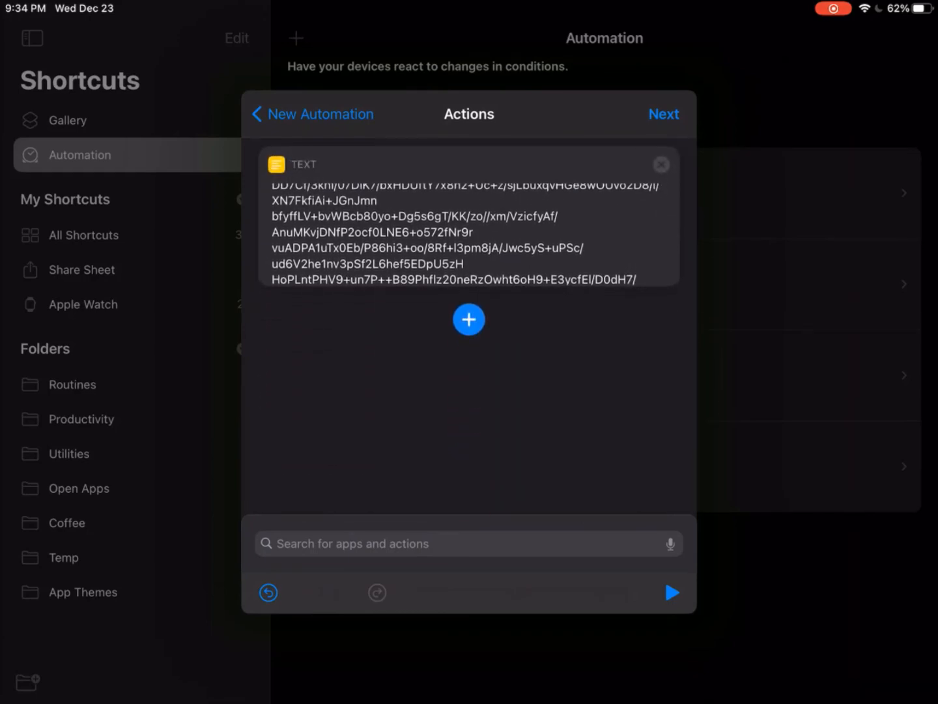
Search the action library for 'Base' to add the next step.
{"action": "left_click", "coordinate": [469, 319]}
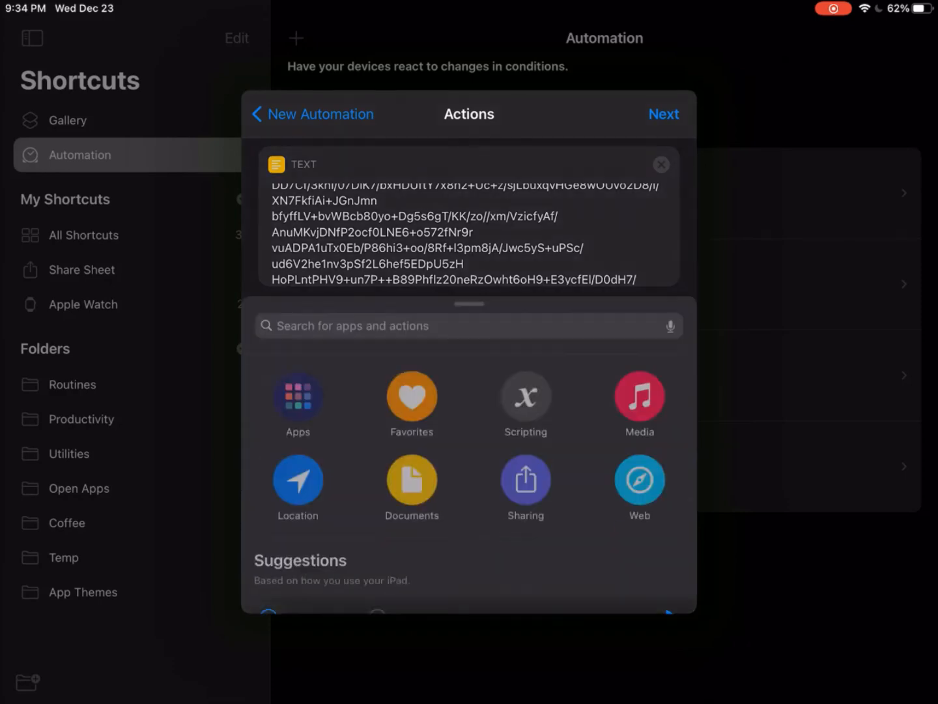
{"action": "left_click", "coordinate": [467, 325]}
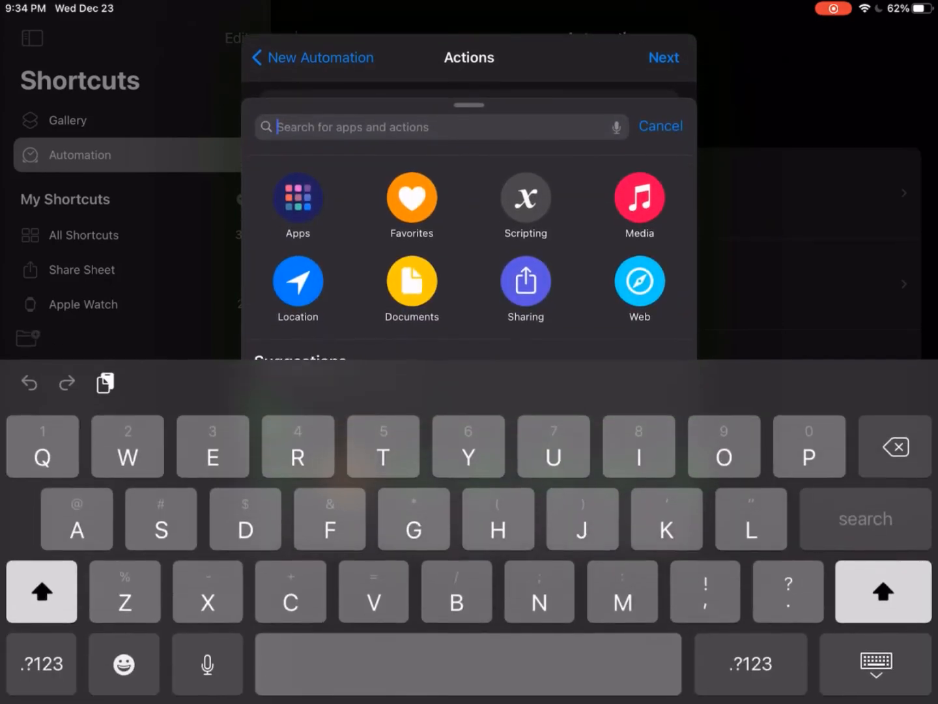
{"action": "type", "text": "Base"}
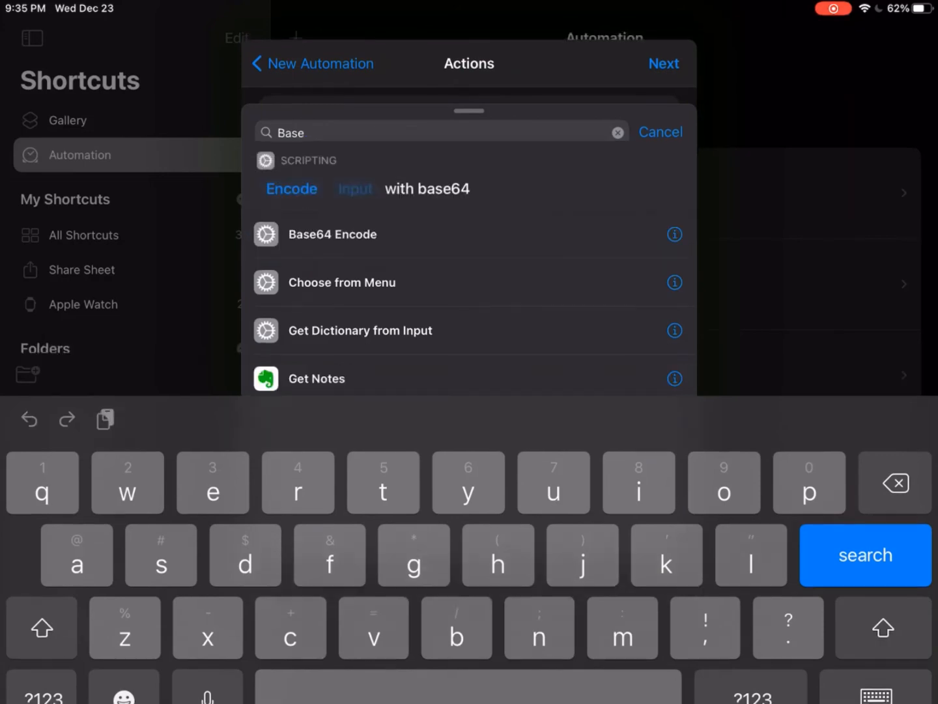
Add a Base64 action and switch its mode to Decode.
{"action": "left_click", "coordinate": [333, 235]}
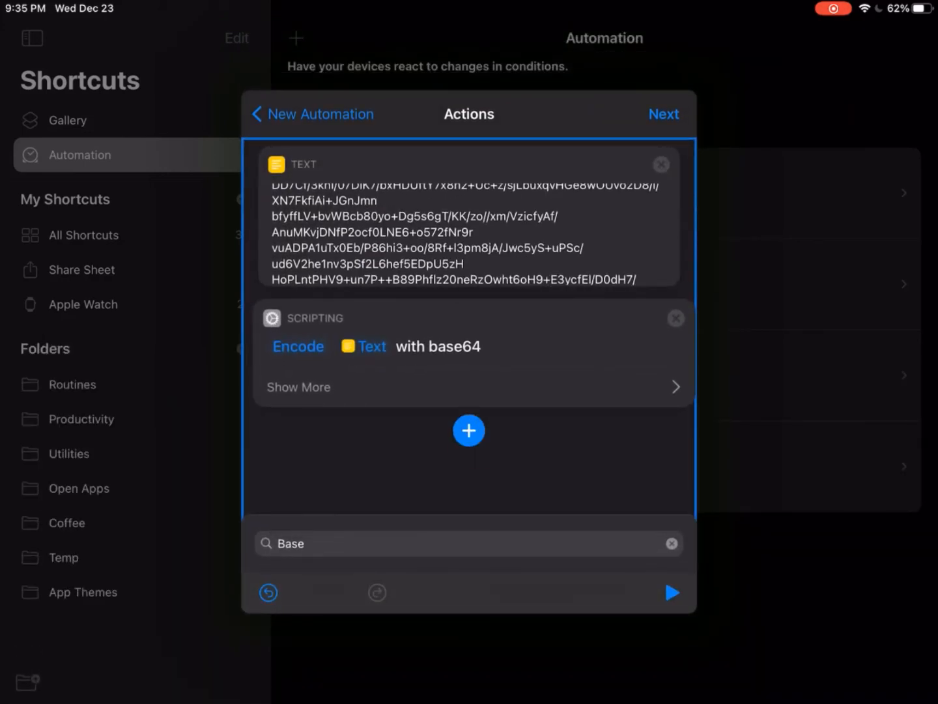
{"action": "left_click", "coordinate": [297, 347]}
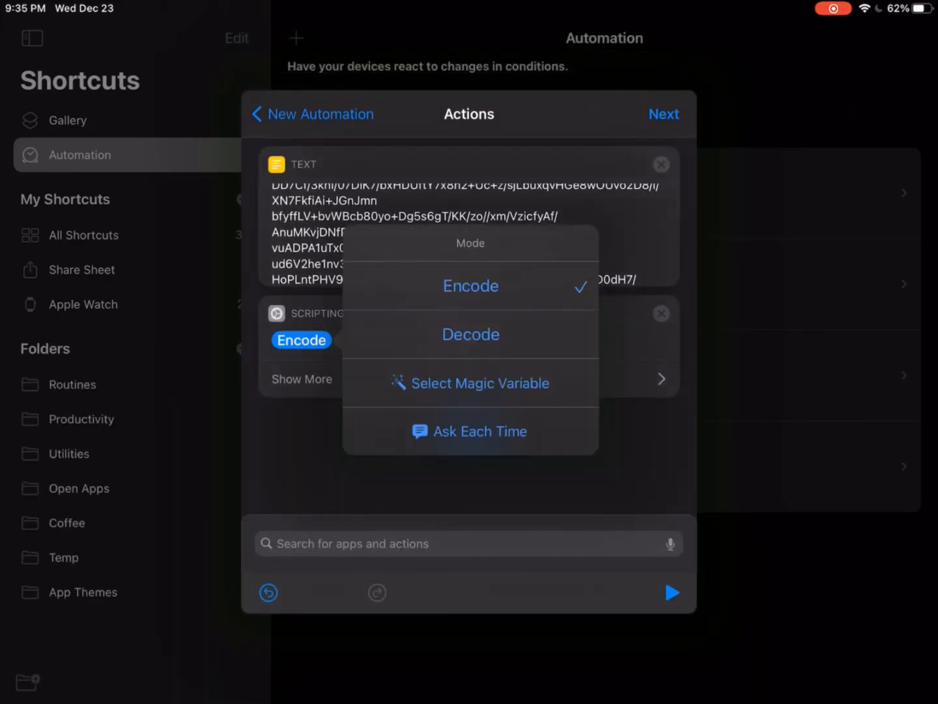
{"action": "left_click", "coordinate": [469, 333]}
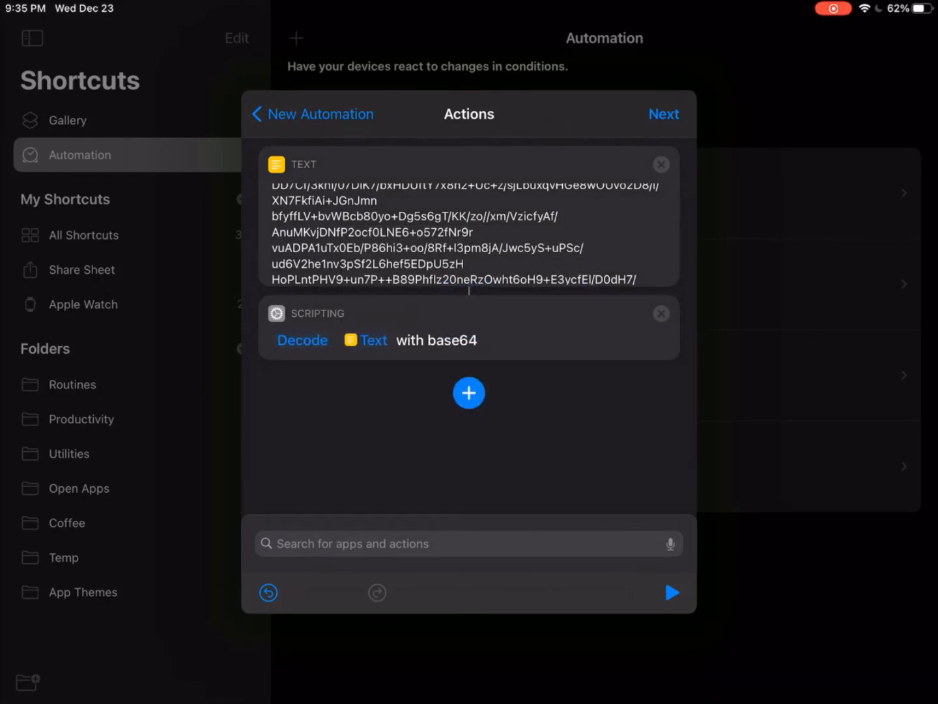
Add Set Wallpaper for lock and home screens with Show Preview turned off, then continue.
{"action": "left_click", "coordinate": [469, 542]}
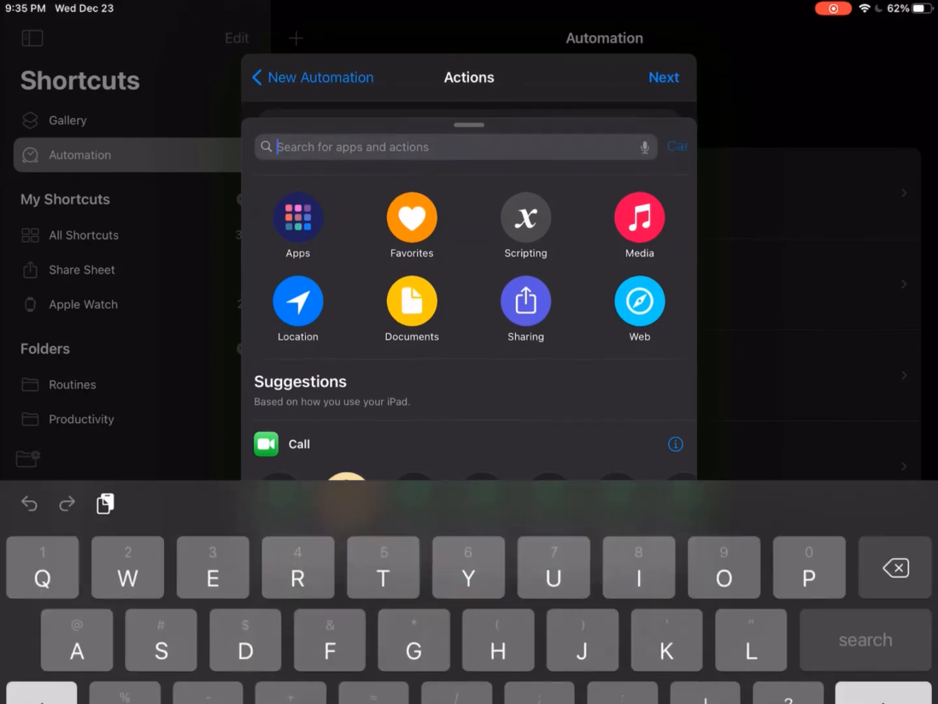
{"action": "type", "text": "Set"}
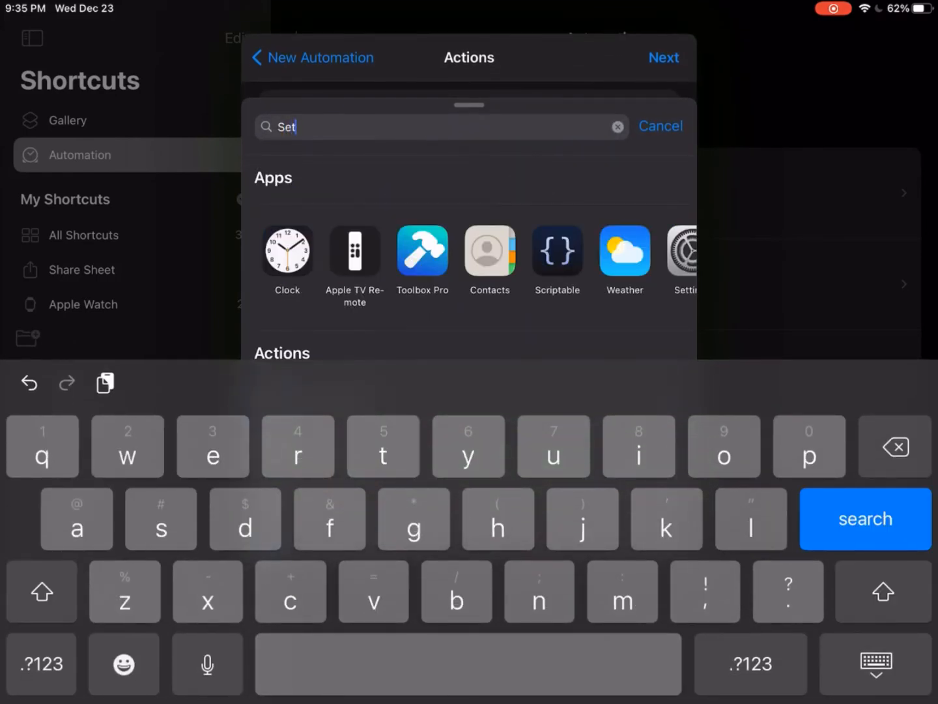
{"action": "type", "text": "wa"}
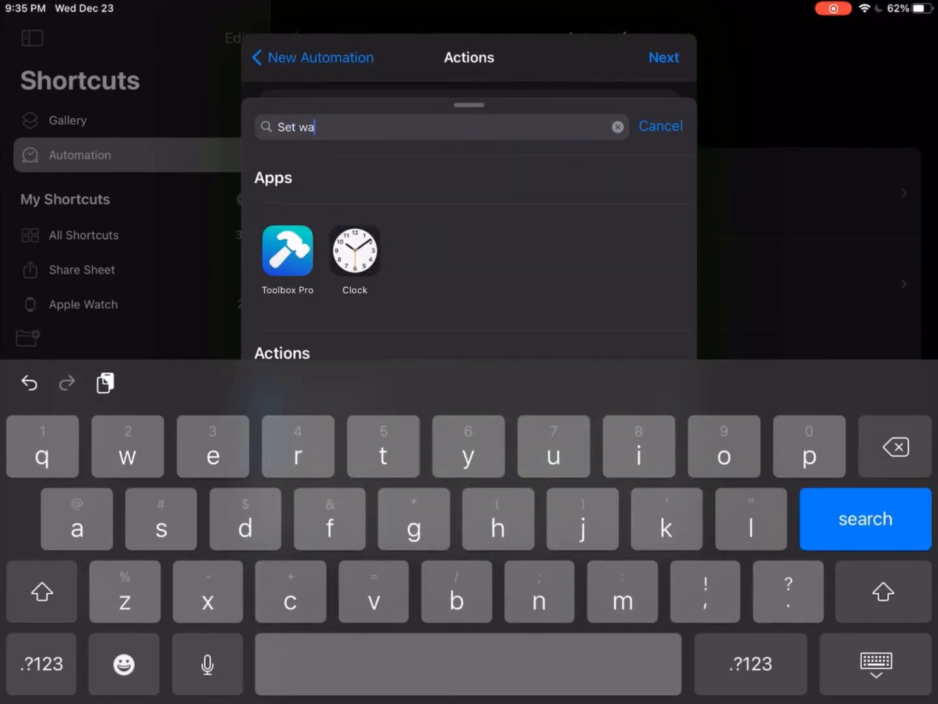
{"action": "type", "text": "ll"}
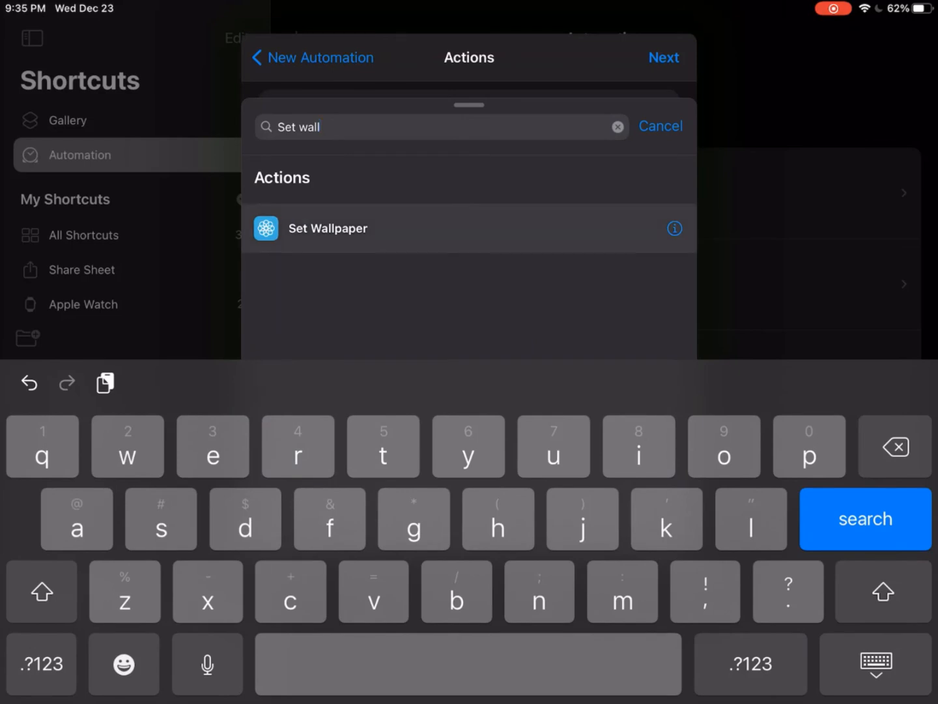
{"action": "left_click", "coordinate": [329, 228]}
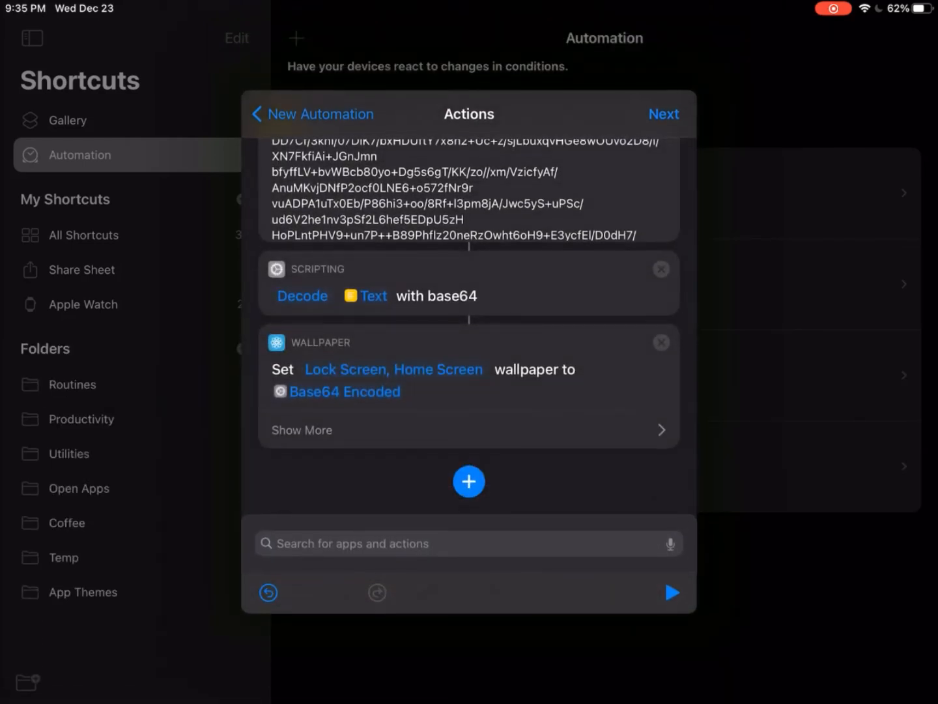
{"action": "left_click", "coordinate": [301, 430]}
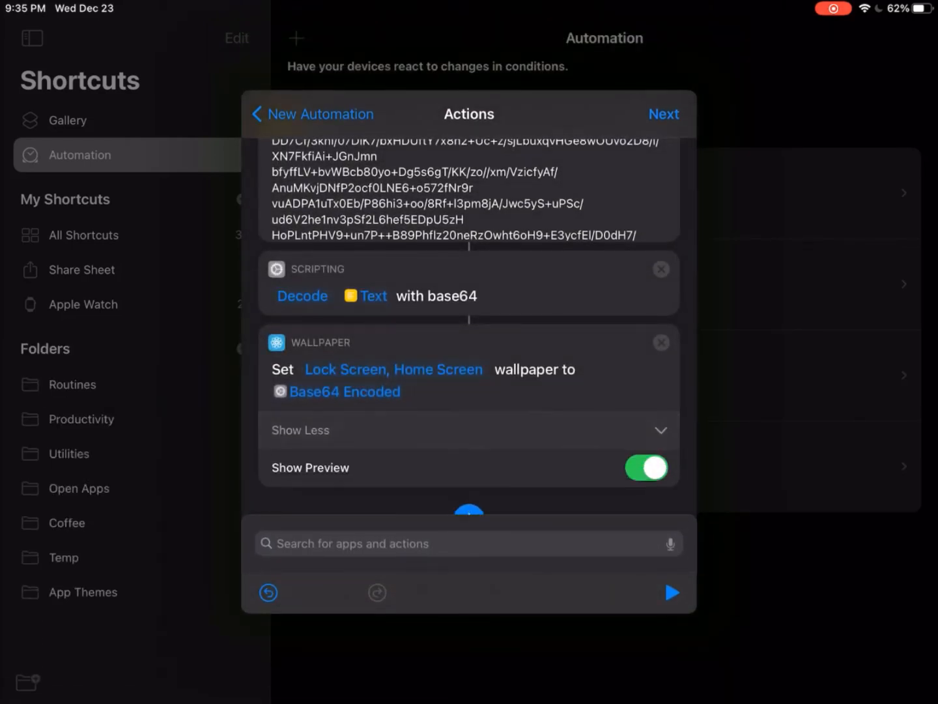
{"action": "left_click", "coordinate": [646, 467]}
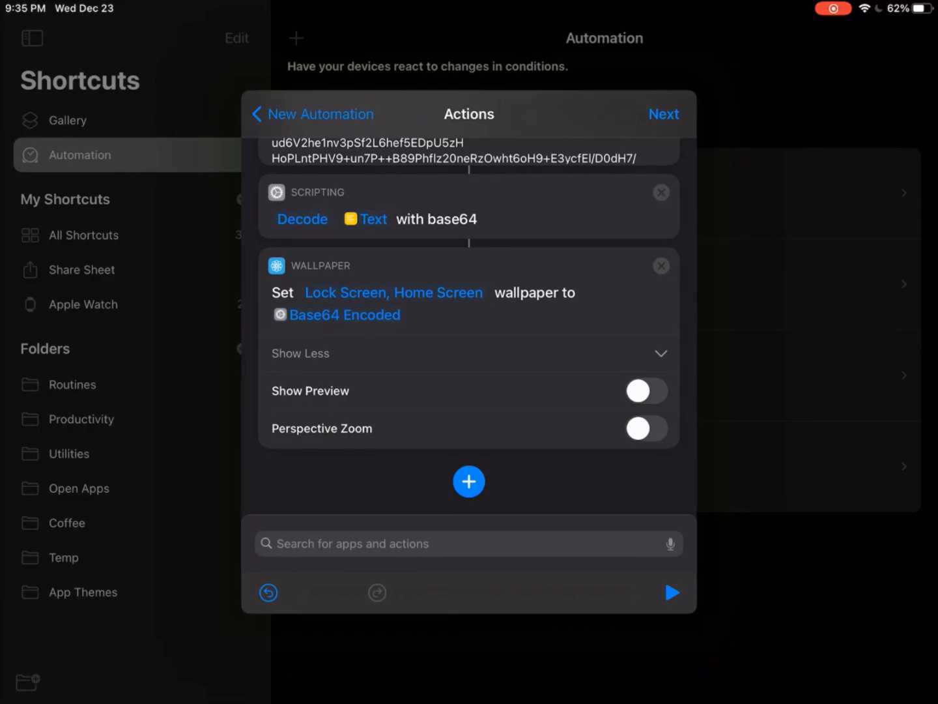
{"action": "left_click", "coordinate": [663, 115]}
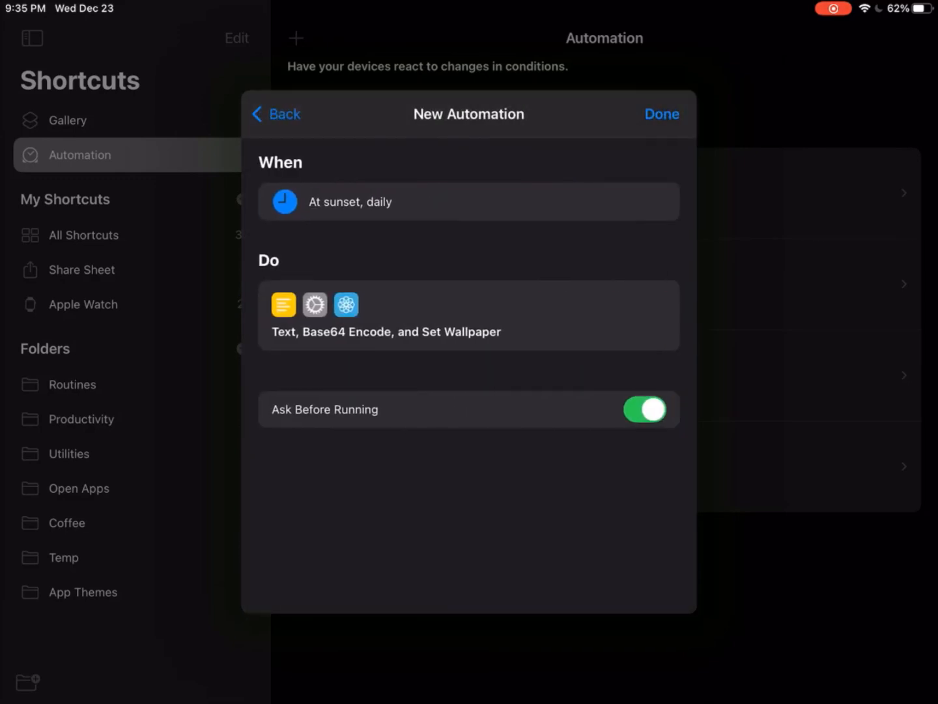
Turn off Ask Before Running, confirm Don't Ask, and save the automation.
{"action": "left_click", "coordinate": [644, 409]}
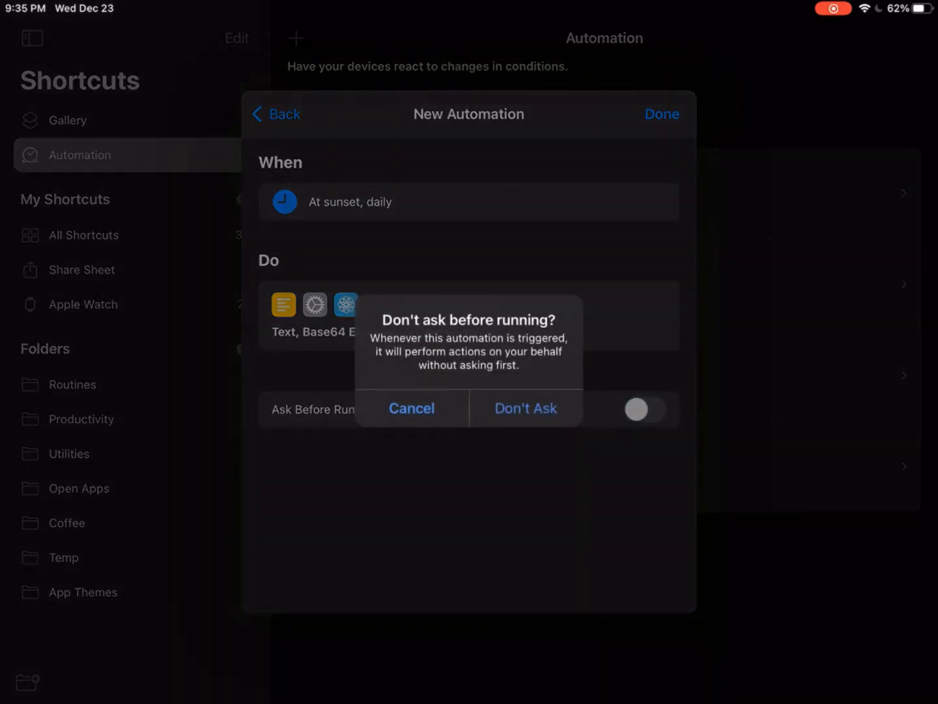
{"action": "left_click", "coordinate": [525, 408]}
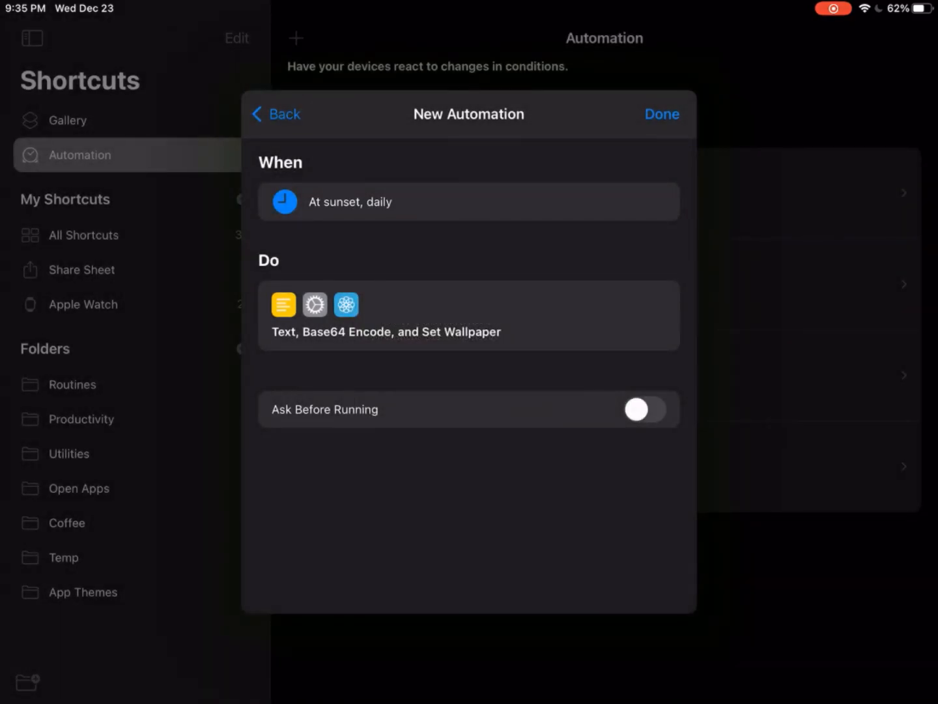
{"action": "left_click", "coordinate": [662, 115]}
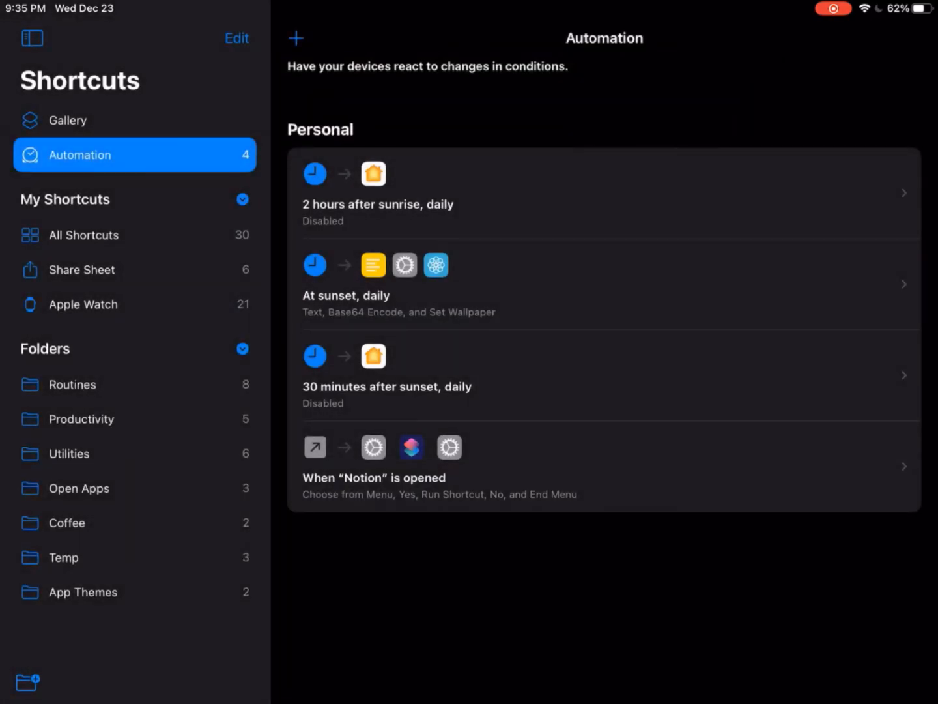
Start a second Time of Day automation with a Select Photos action and a cleared action search.
{"action": "left_click", "coordinate": [296, 38]}
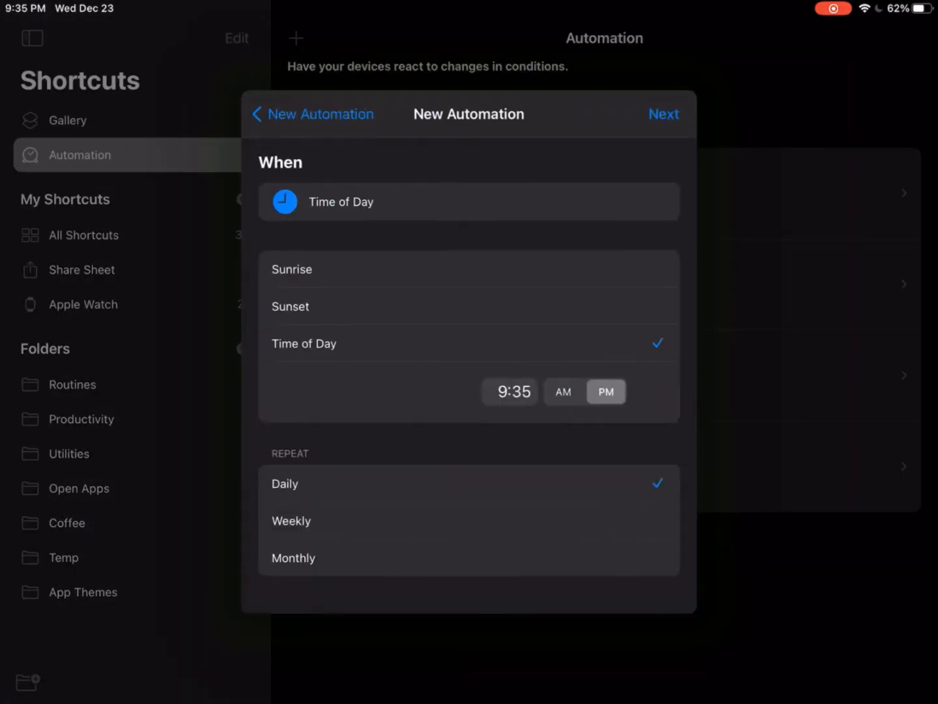
{"action": "left_click", "coordinate": [663, 114]}
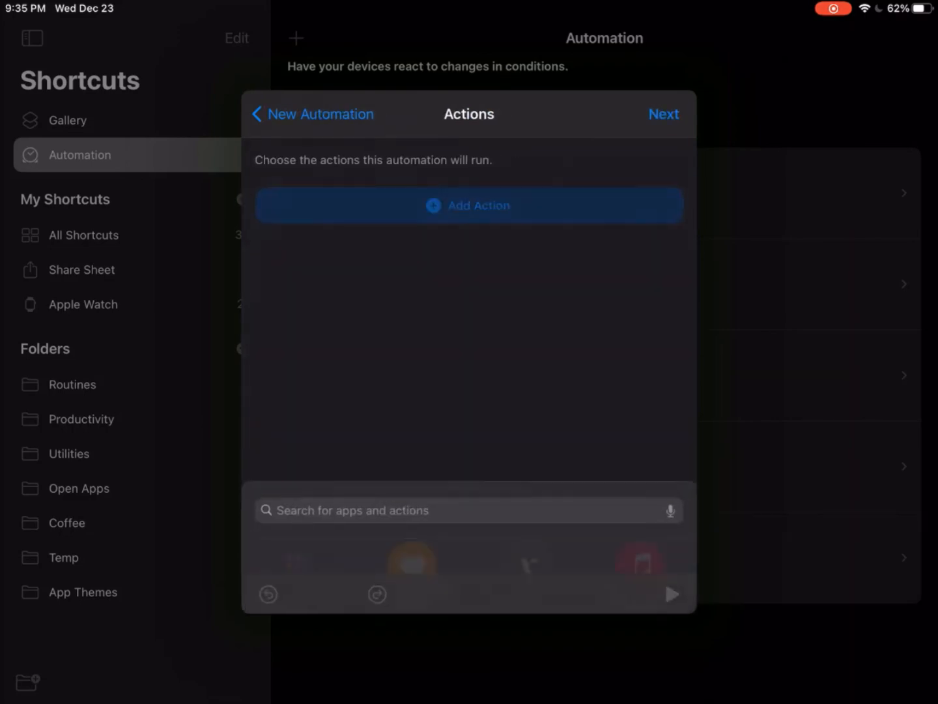
{"action": "left_click", "coordinate": [468, 206]}
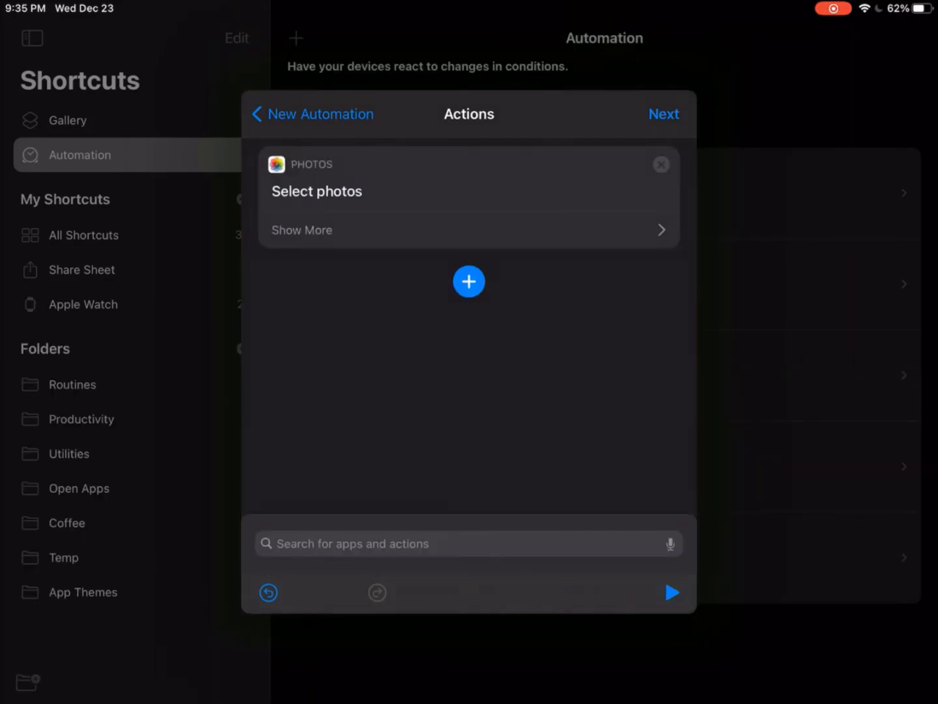
{"action": "type", "text": "Base"}
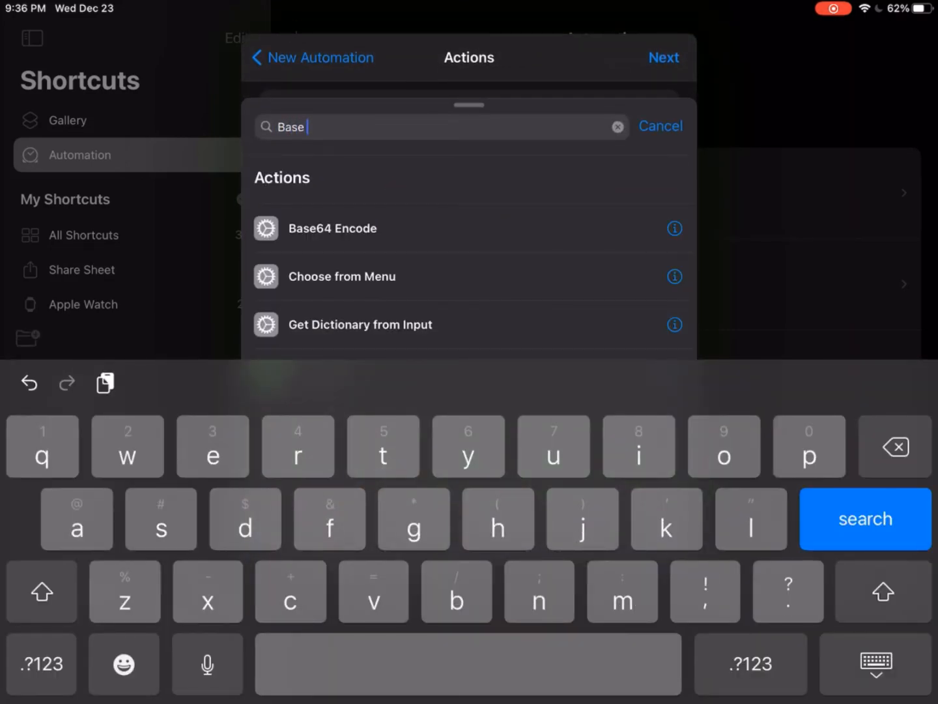
{"action": "left_click", "coordinate": [616, 127]}
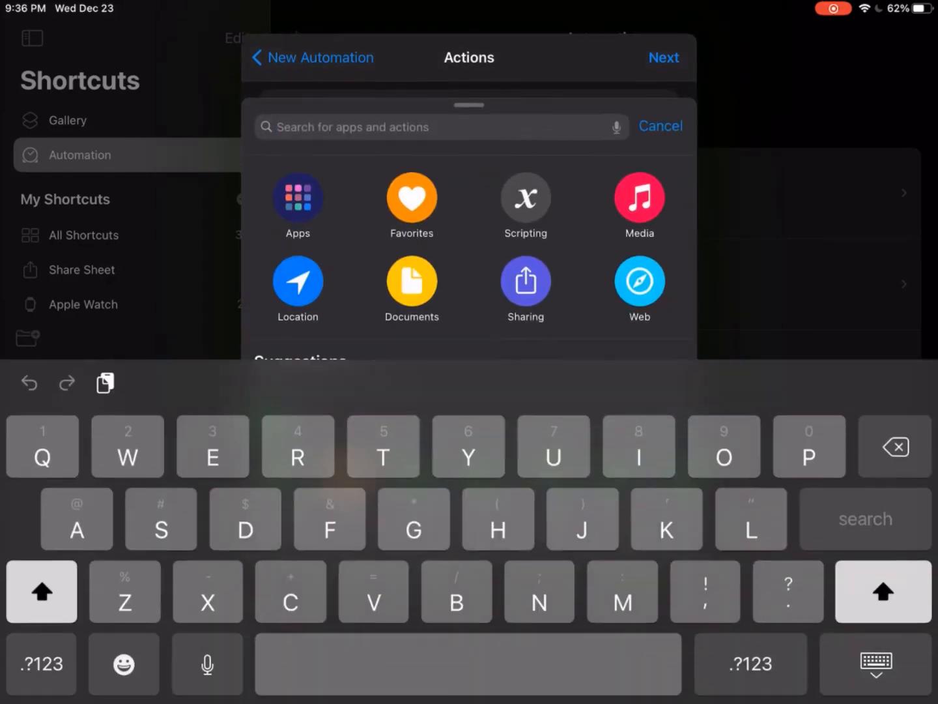